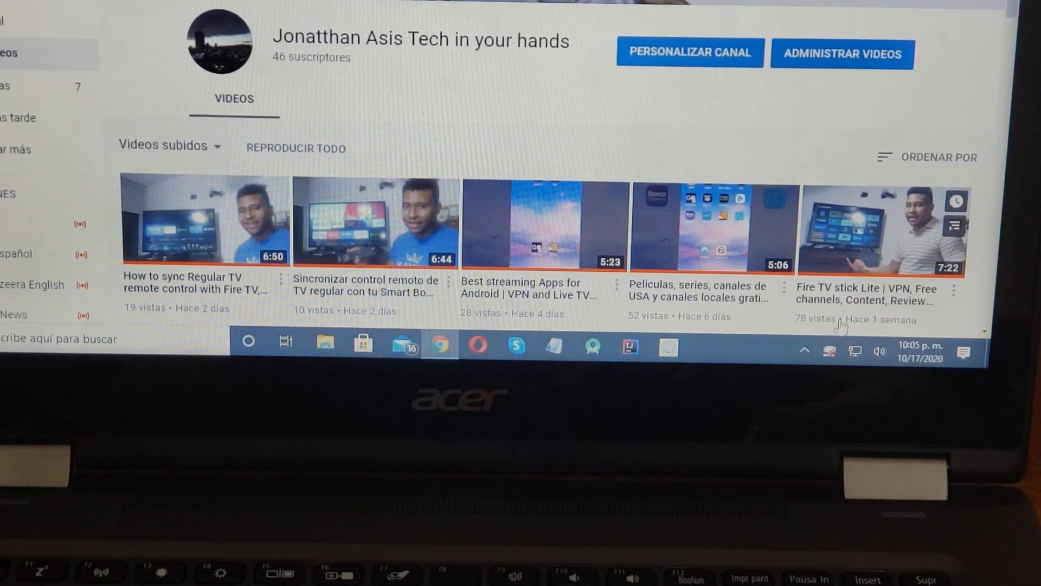
mouse_move(830, 350)
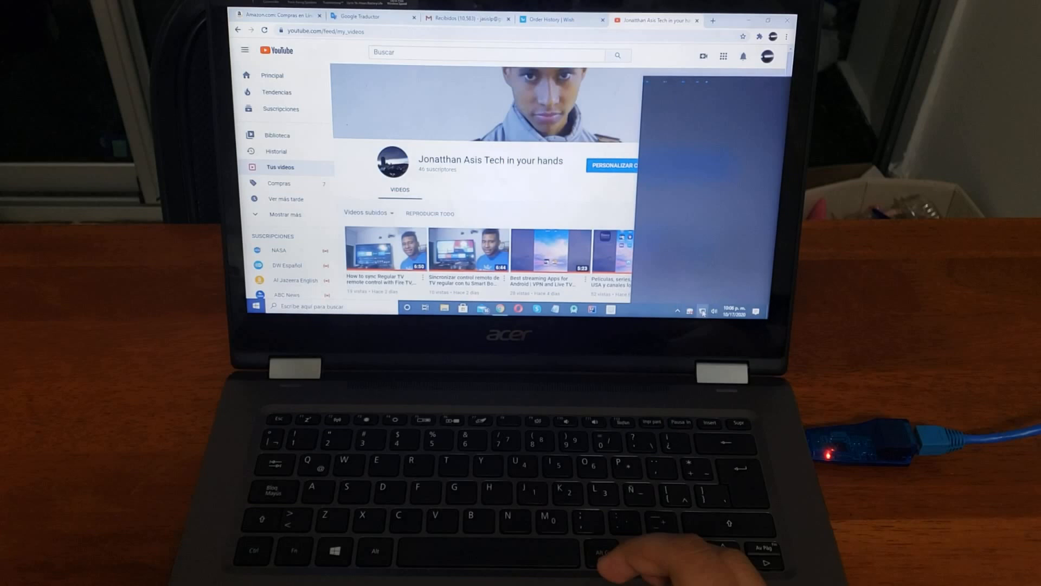
Bring up the Red 4 network discovery prompt after connecting the phone by USB tethering
click(700, 311)
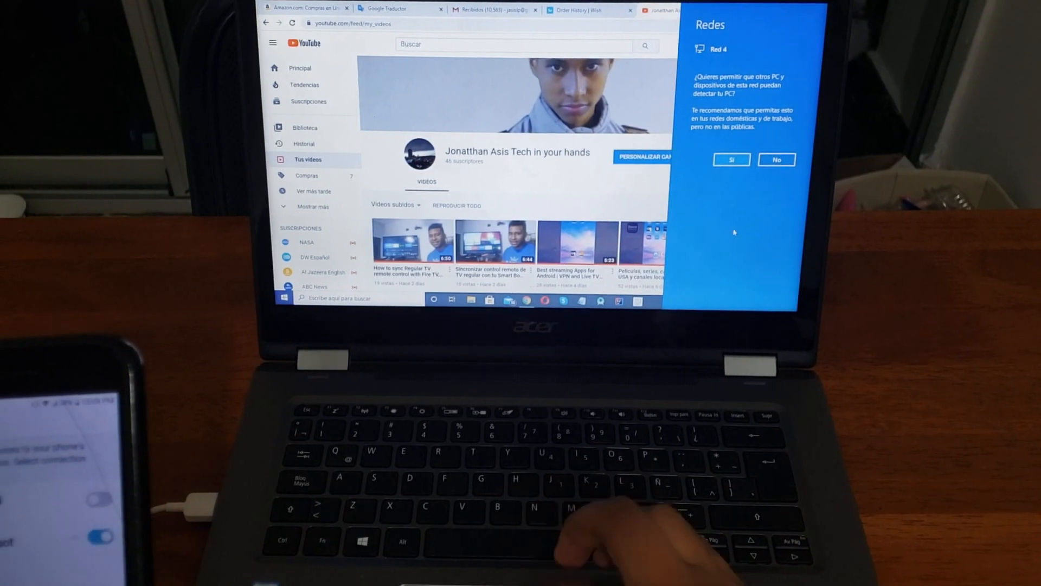
Make this PC discoverable on Red 4 and show the LG Aristo phone's storage in File Explorer
click(731, 159)
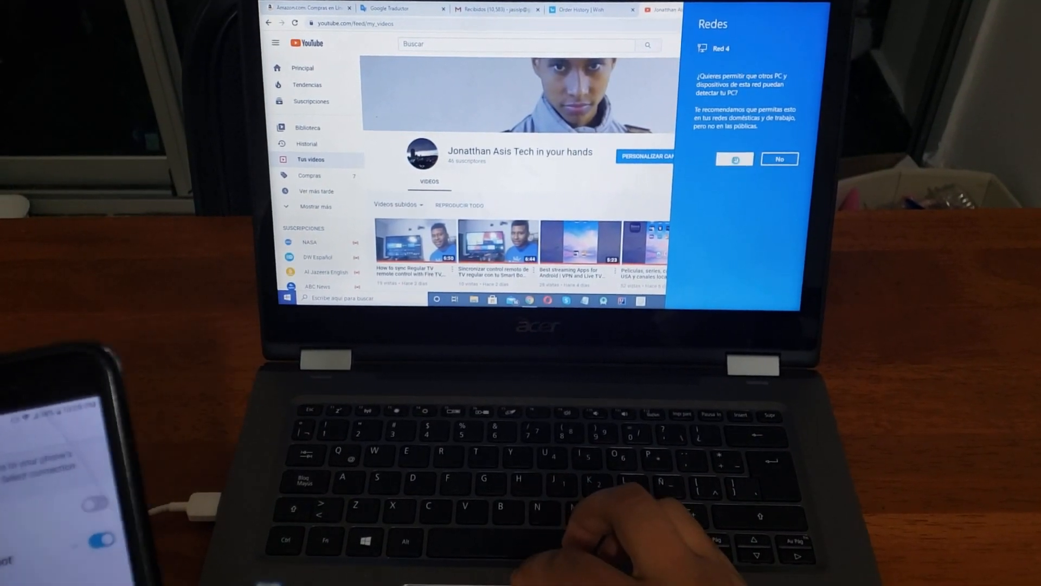
click(731, 158)
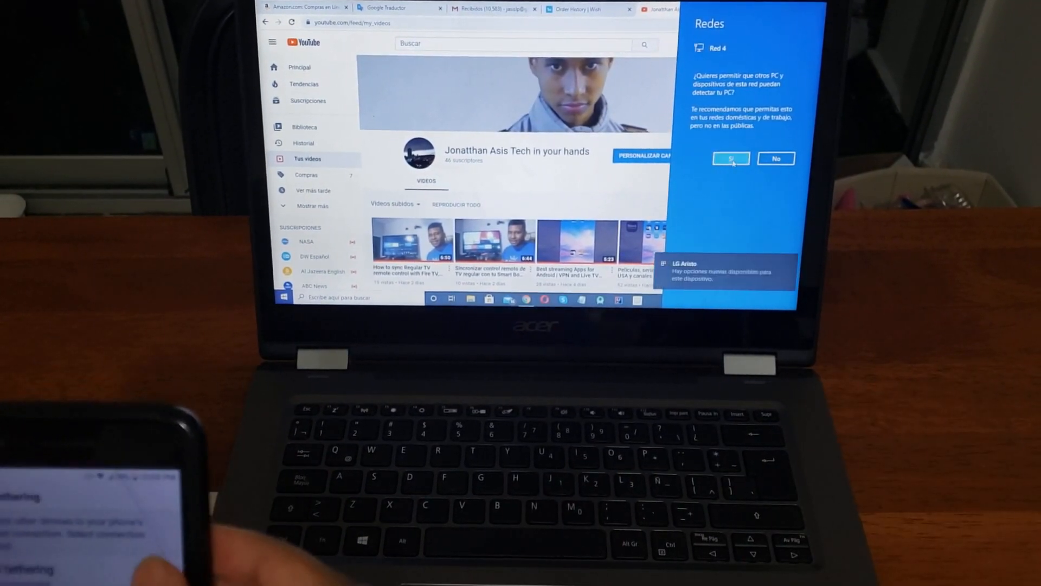
click(730, 159)
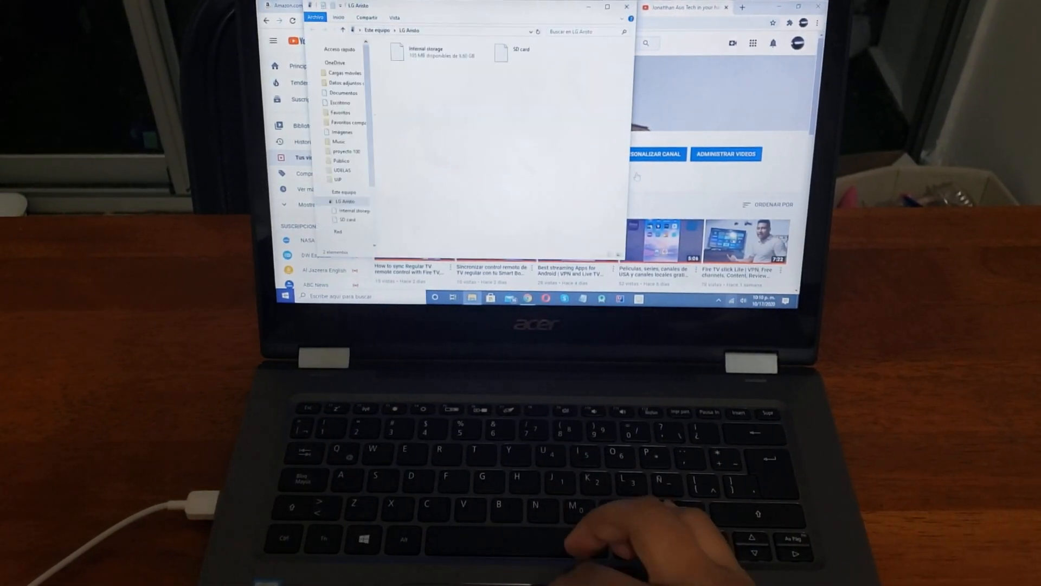
Close the LG Aristo storage window, returning to the YouTube channel page
click(625, 7)
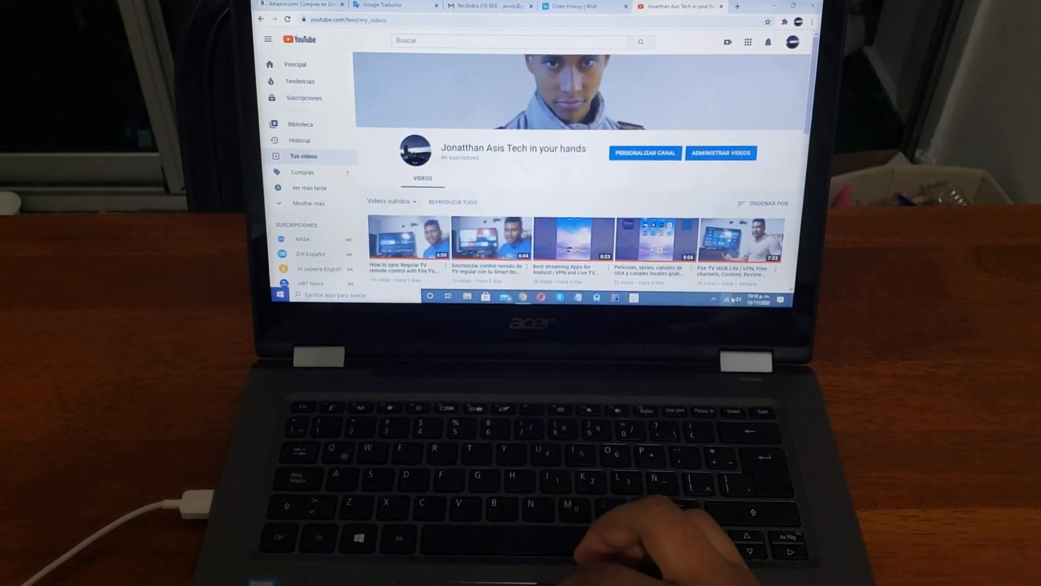
click(723, 297)
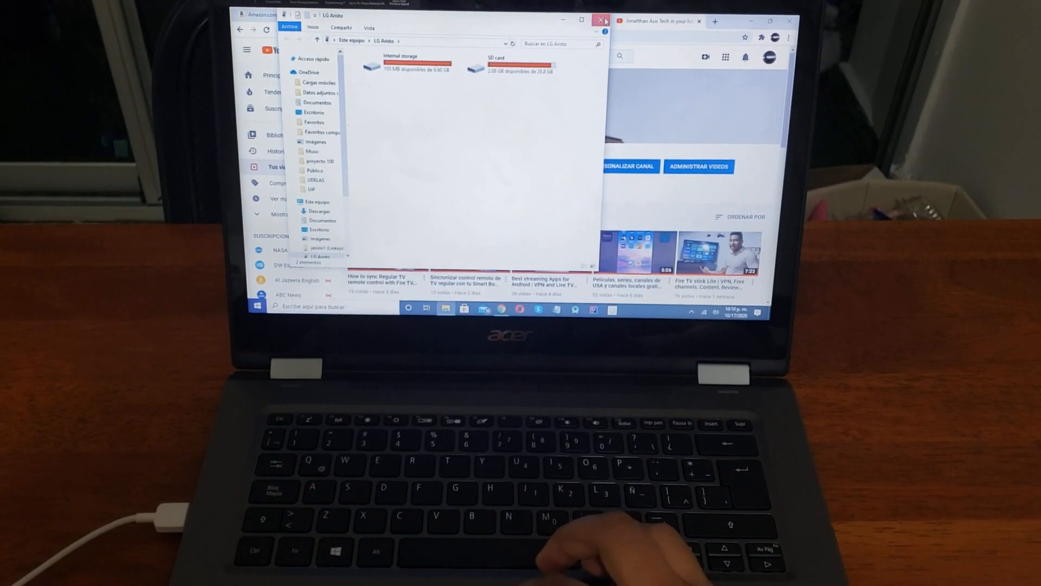
click(602, 20)
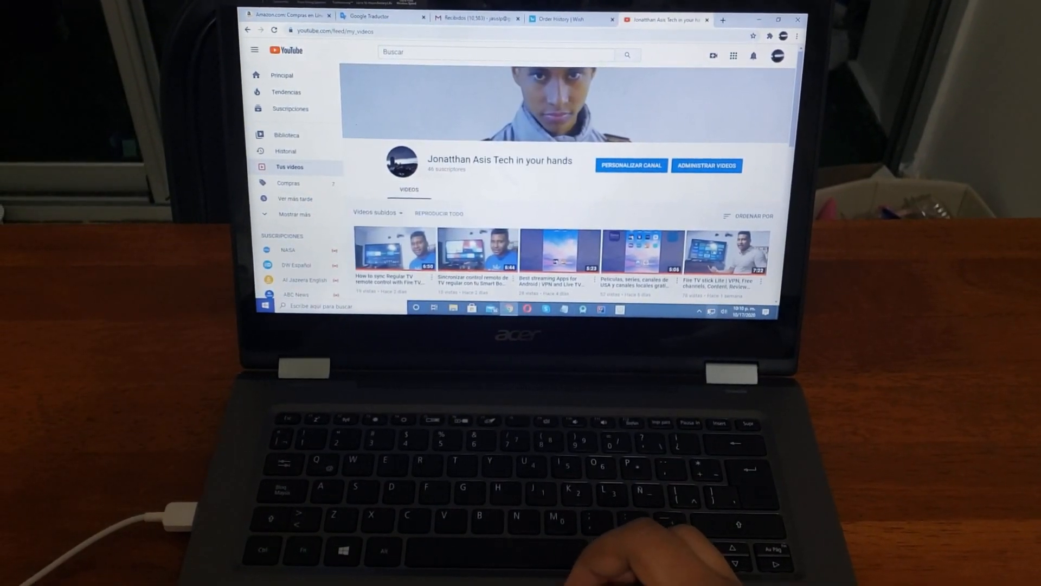
click(715, 312)
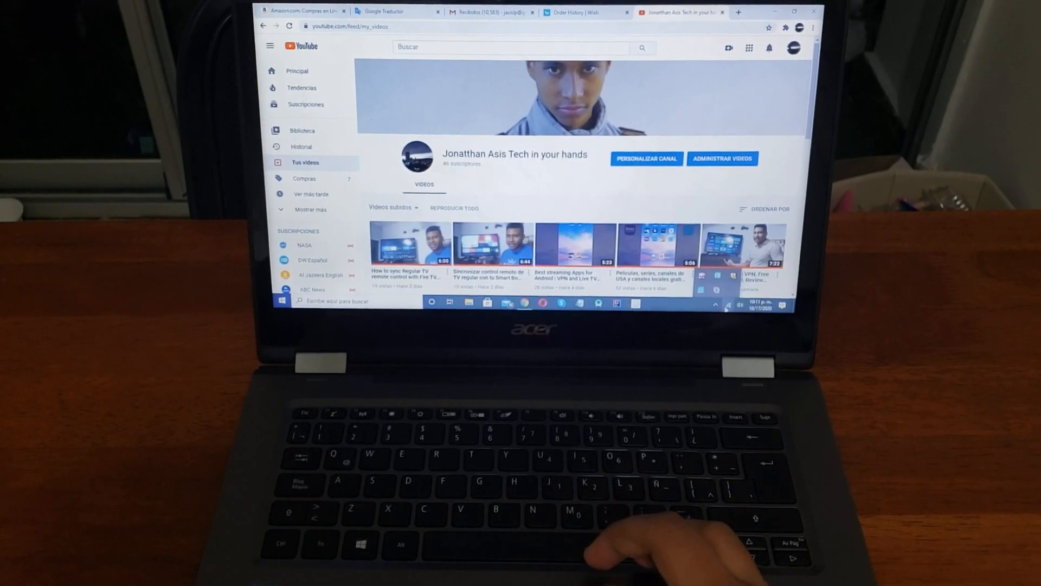
Show the available Wi-Fi networks list from the taskbar network icon
click(726, 305)
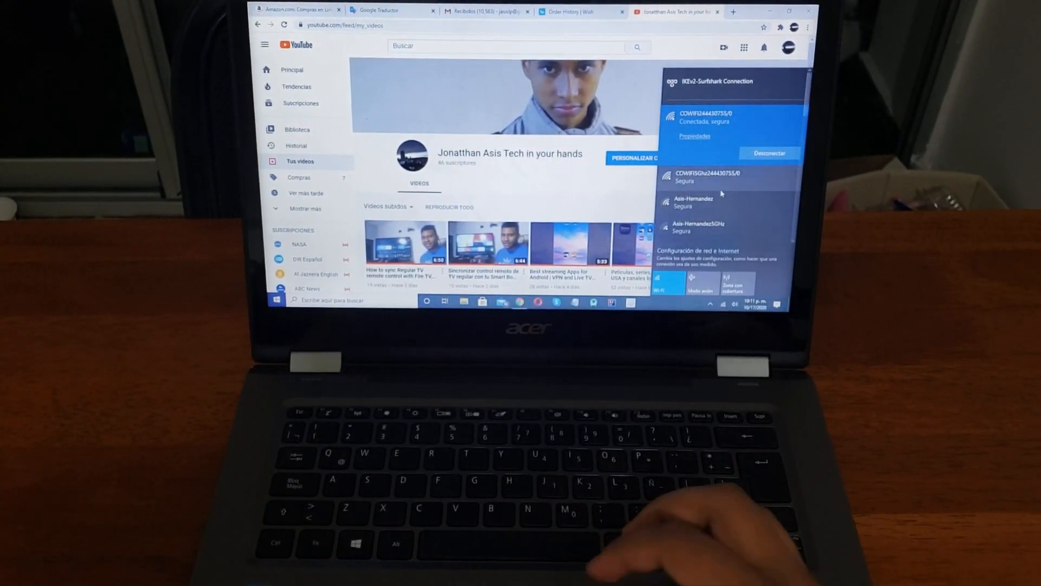